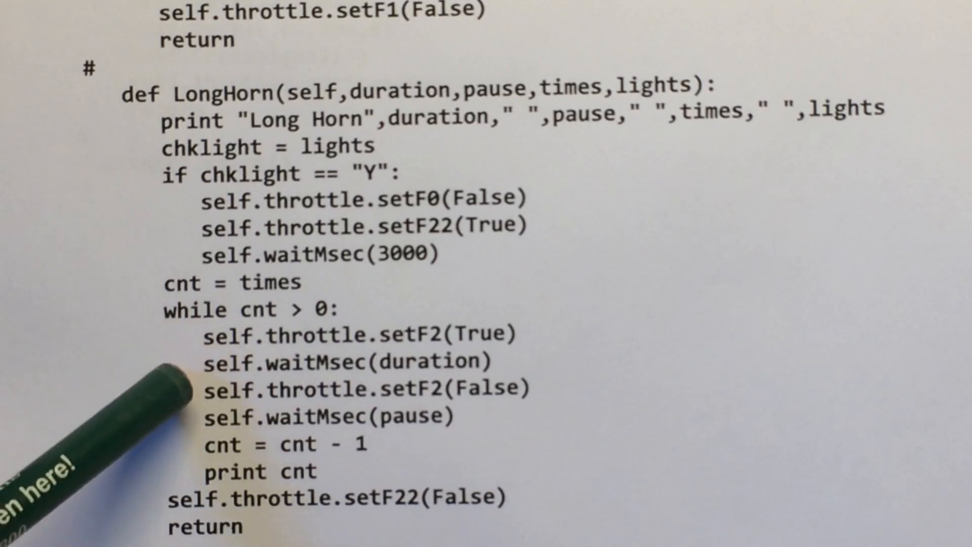
mouse_move(124, 403)
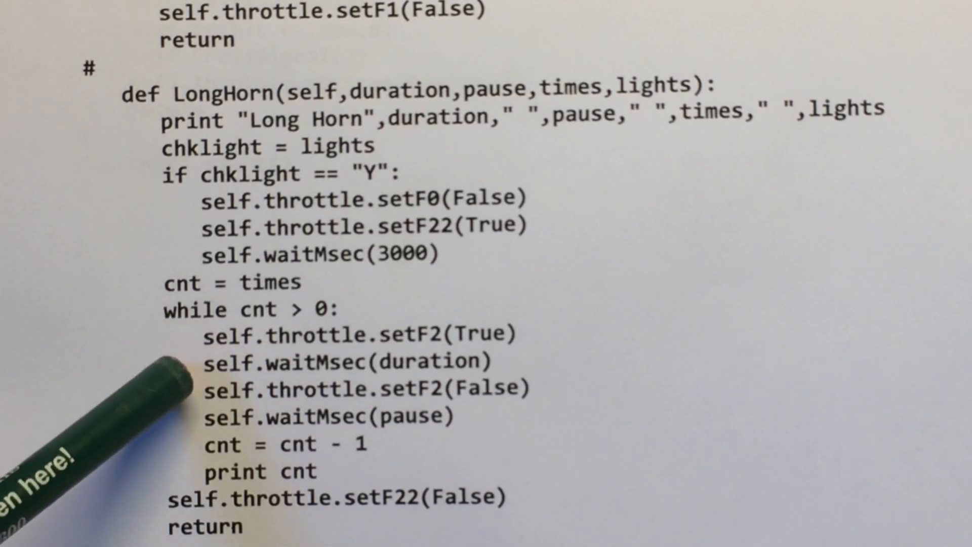